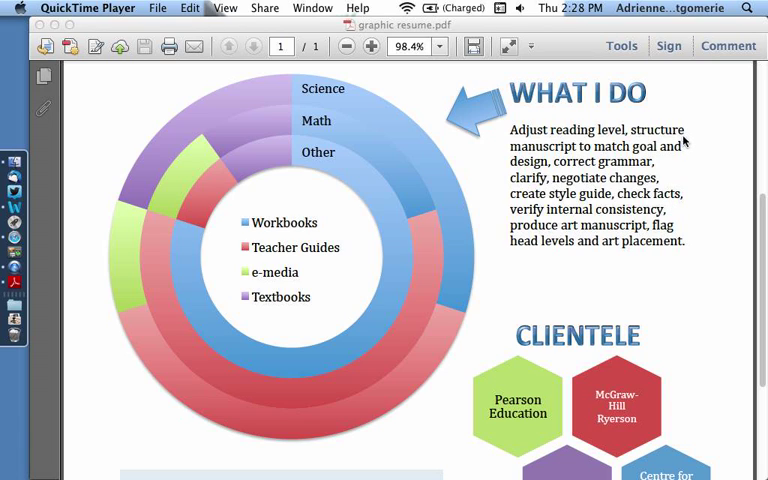
Bring the resume window forward and show the Comment pane with its markup tools
{"action": "left_click", "coordinate": [728, 46]}
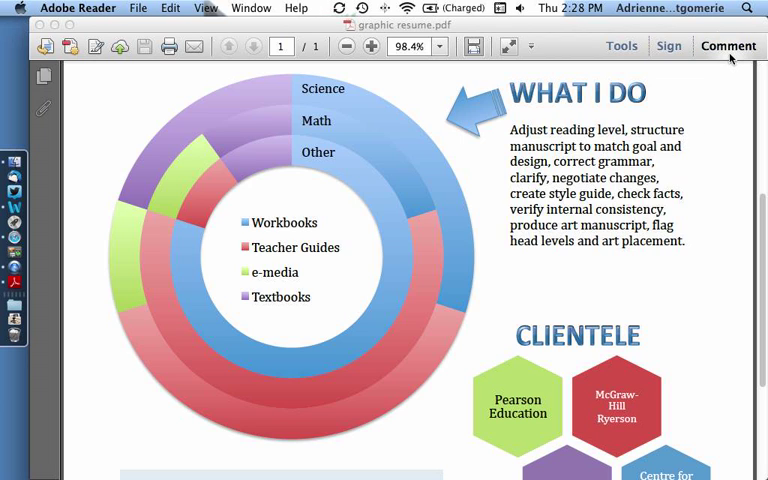
{"action": "left_click", "coordinate": [728, 46]}
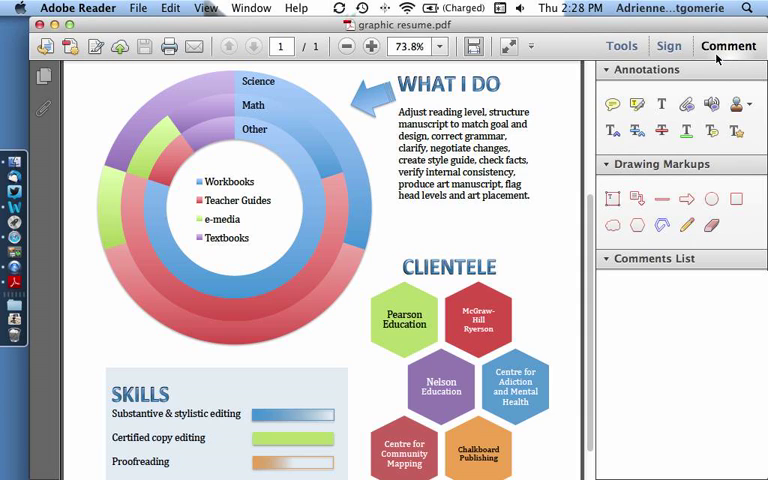
Choose an annotation tool and begin marking up the WHAT I DO paragraph
{"action": "left_click", "coordinate": [684, 224]}
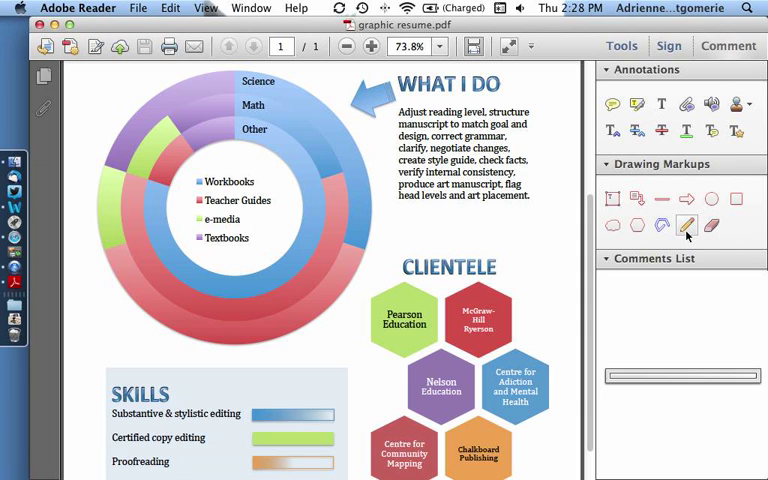
{"action": "left_click", "coordinate": [652, 258]}
{"action": "type", "text": "insert text"}
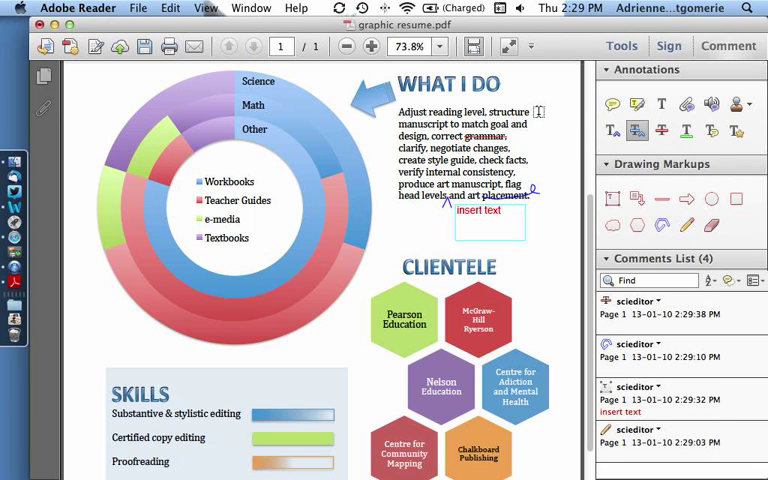
Select the word 'structure' in the WHAT I DO paragraph for markup
{"action": "double_click", "coordinate": [512, 112]}
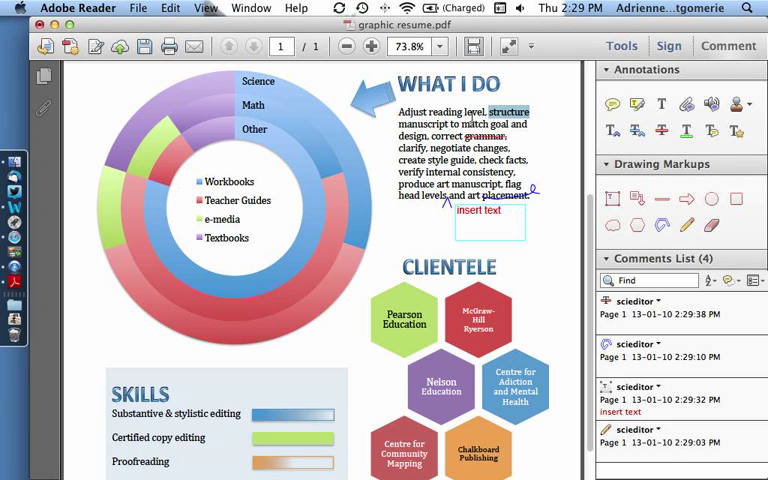
{"action": "mouse_move", "coordinate": [510, 114]}
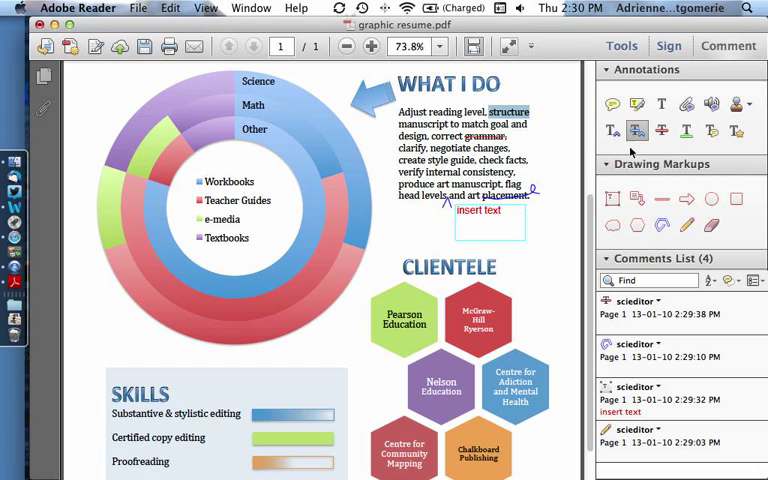
Attach a sticky note reading 'time' to 'structure' and close its pop-up
{"action": "left_click", "coordinate": [736, 132]}
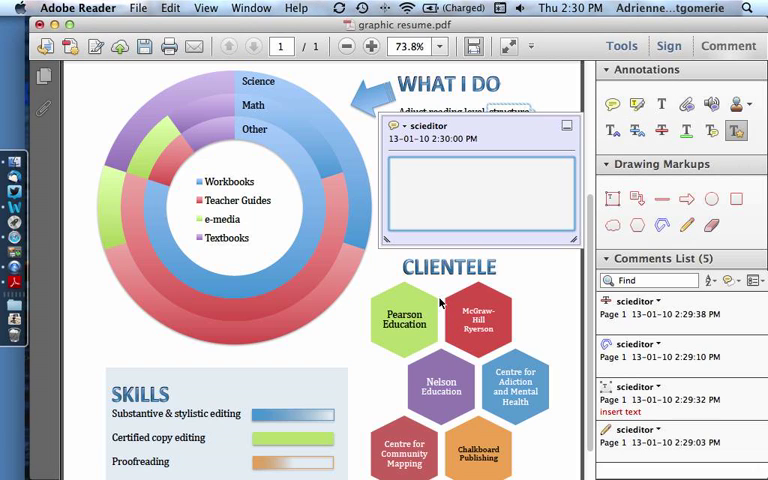
{"action": "type", "text": "time"}
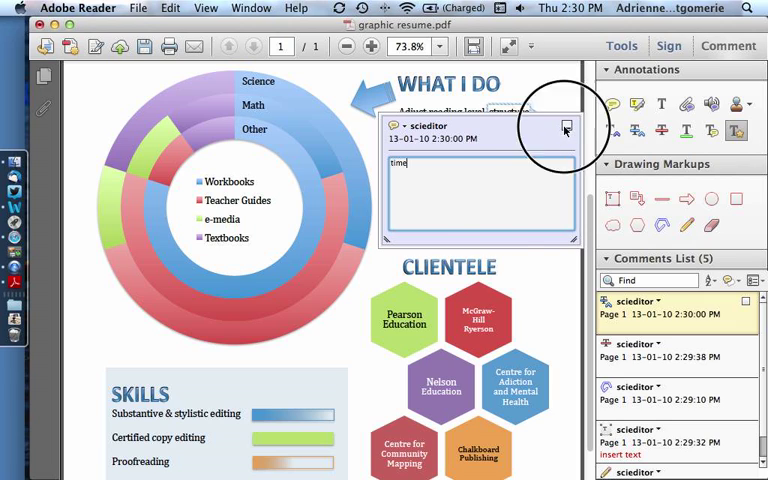
{"action": "left_click", "coordinate": [564, 132]}
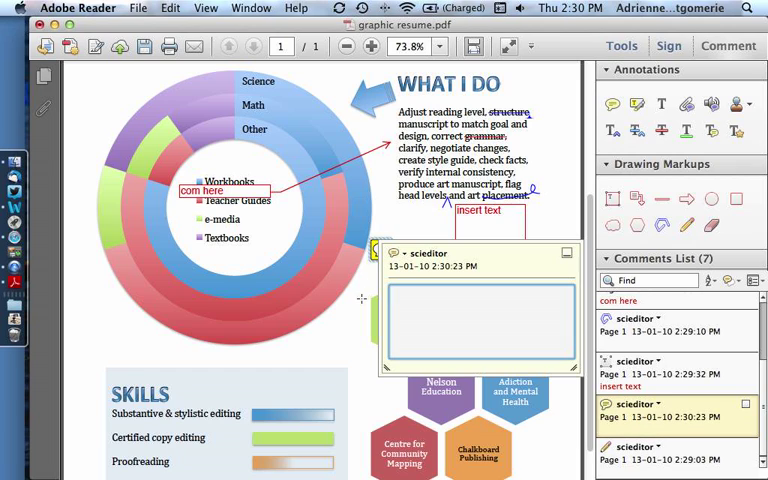
Write 'pops ups' in the sticky note above CLIENTELE and close its pop-up
{"action": "type", "text": "pops up"}
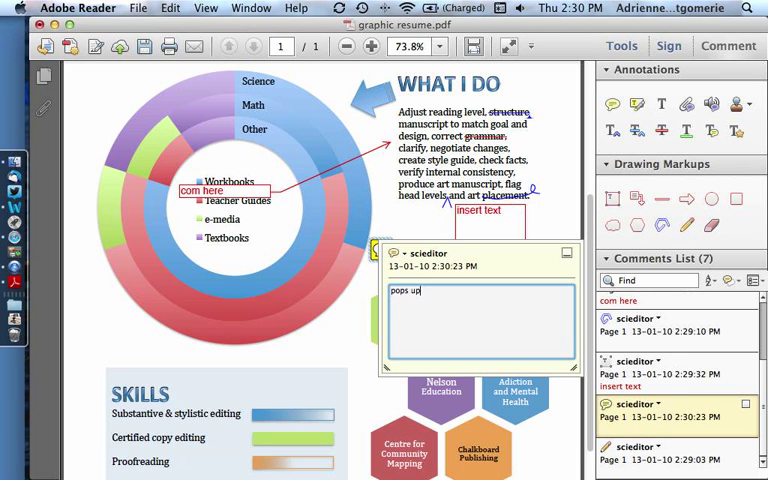
{"action": "type", "text": "ps"}
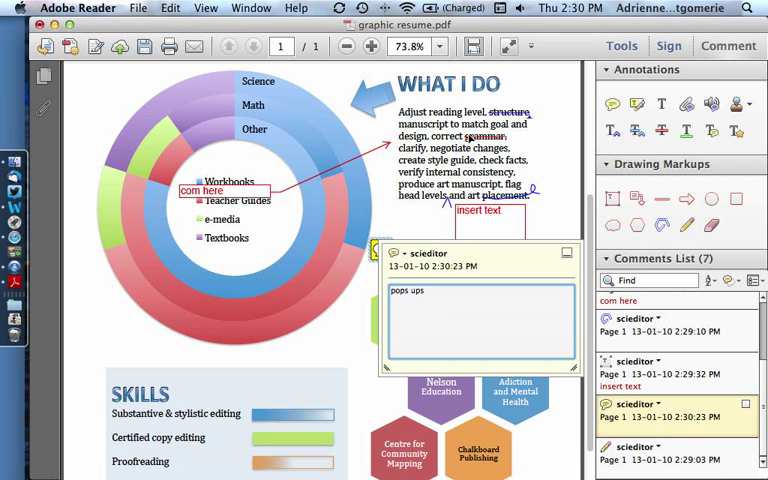
{"action": "left_click", "coordinate": [564, 252]}
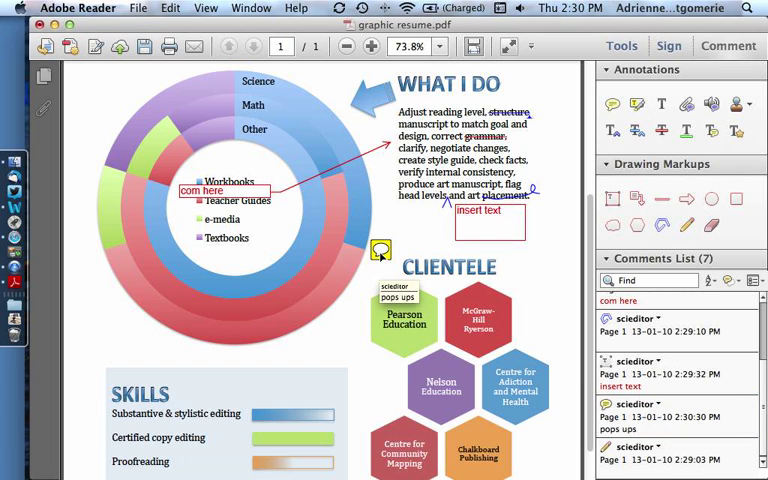
{"action": "mouse_move", "coordinate": [304, 302]}
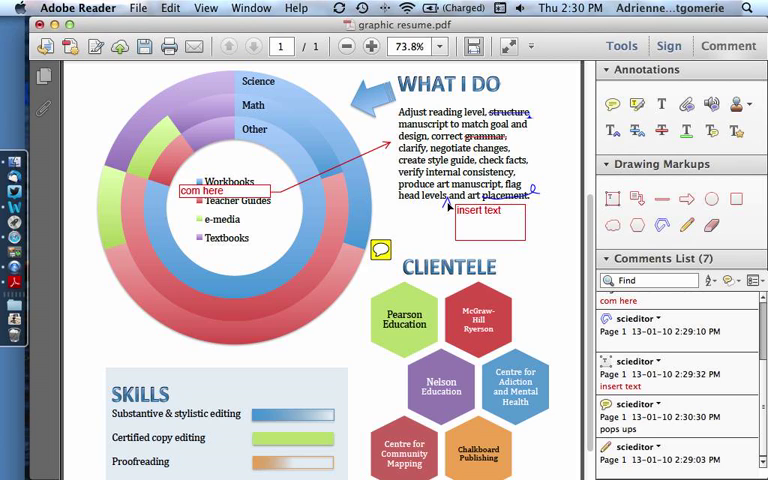
{"action": "mouse_move", "coordinate": [392, 270]}
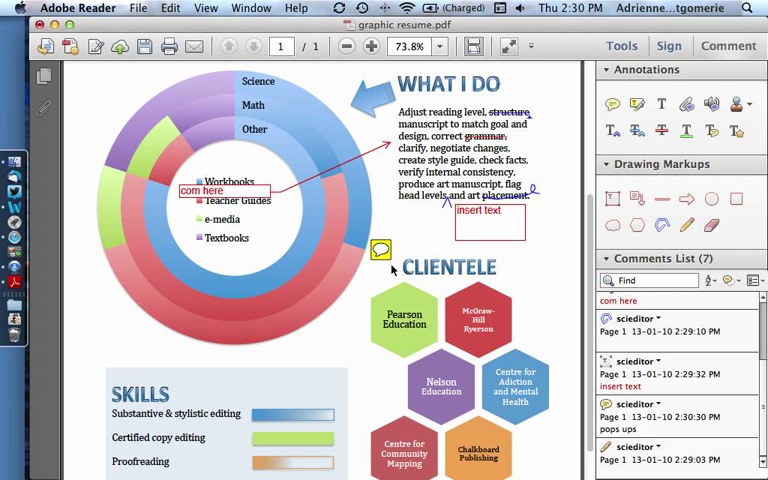
{"action": "mouse_move", "coordinate": [380, 250]}
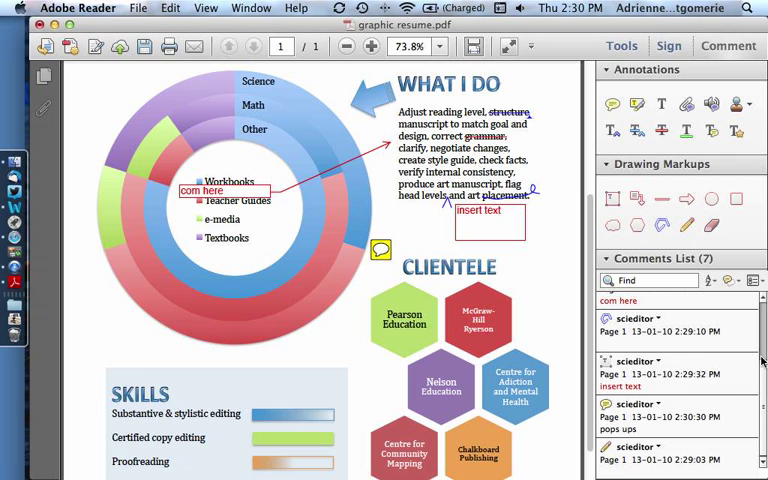
{"action": "scroll", "scroll_direction": "down", "scroll_amount": 3}
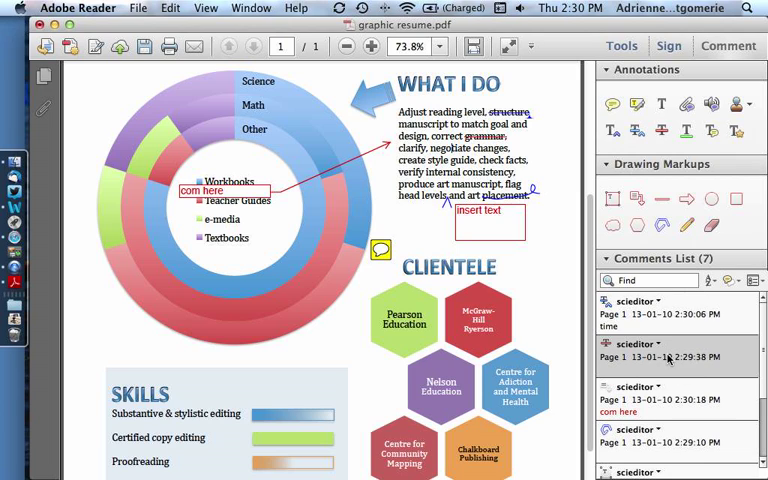
{"action": "left_click", "coordinate": [670, 356]}
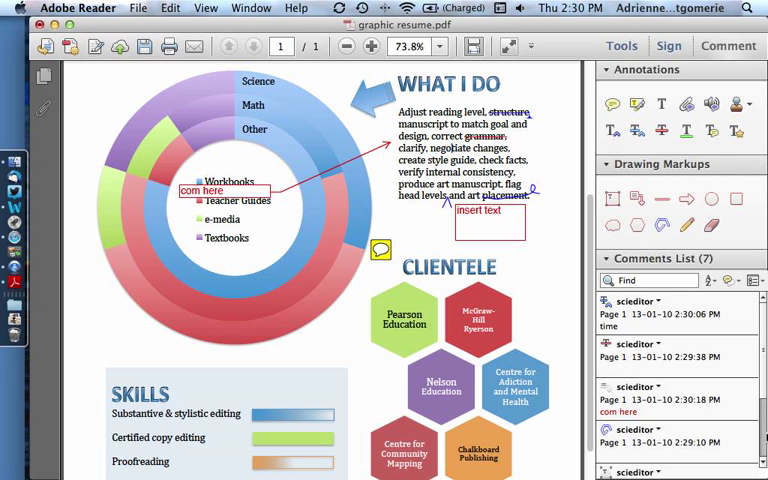